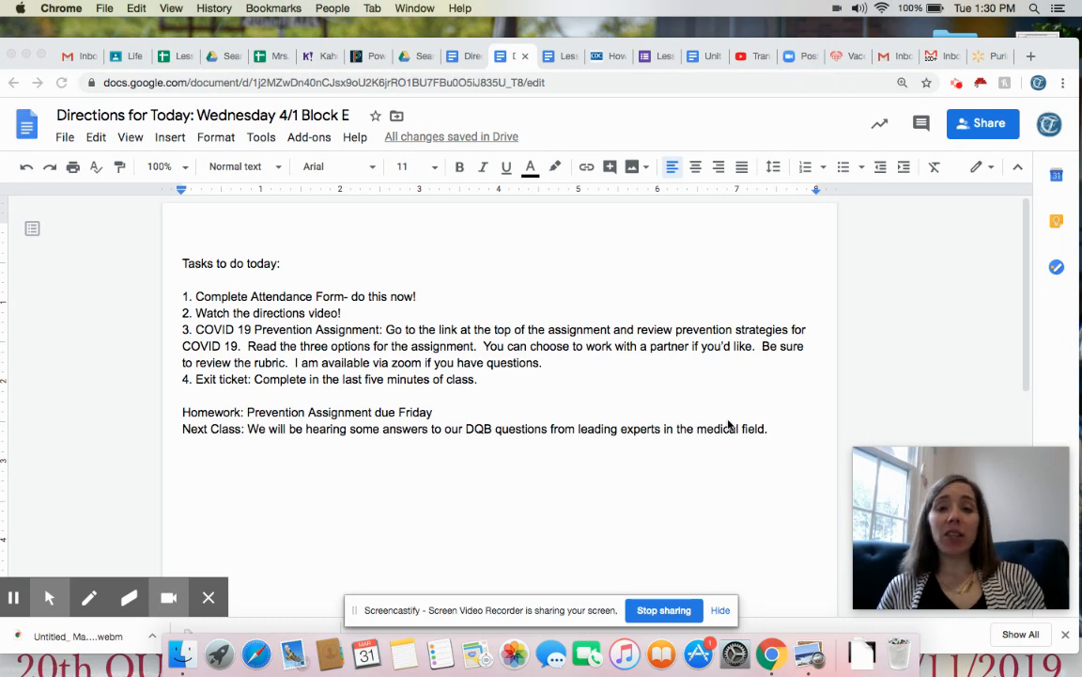
{"action": "mouse_move", "coordinate": [410, 310]}
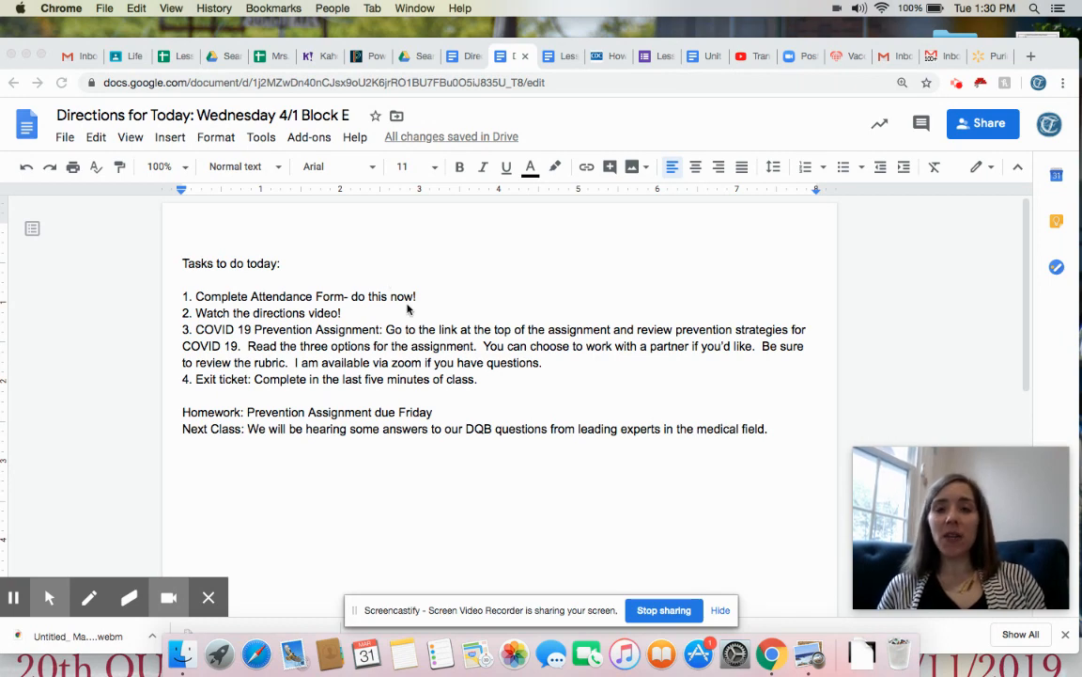
{"action": "mouse_move", "coordinate": [560, 77]}
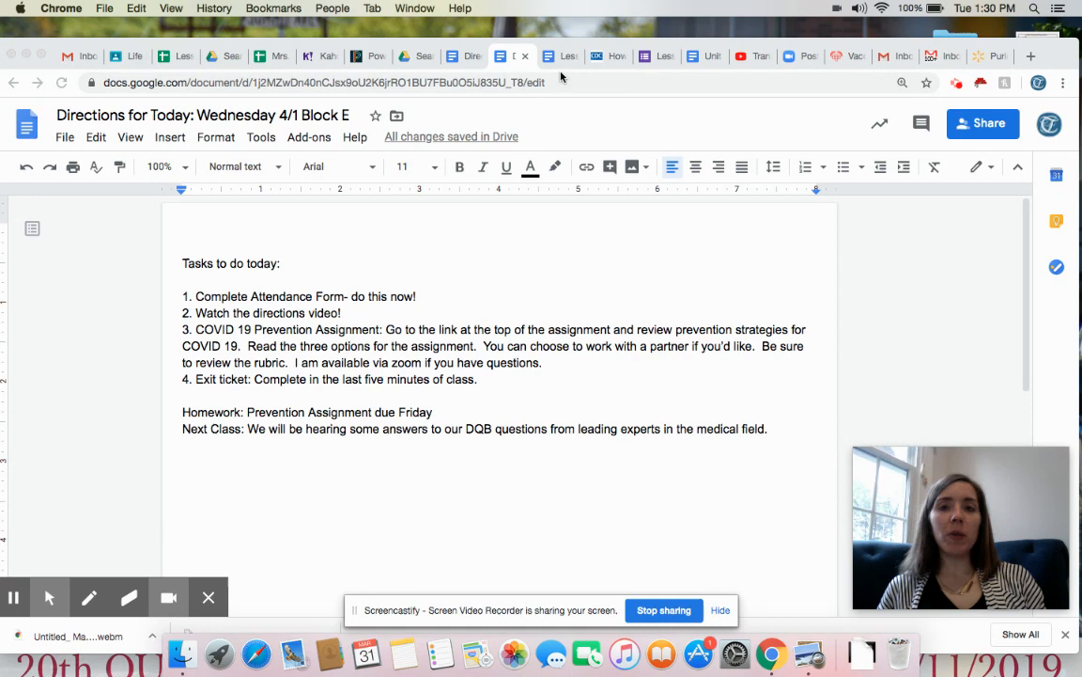
{"action": "mouse_move", "coordinate": [567, 56]}
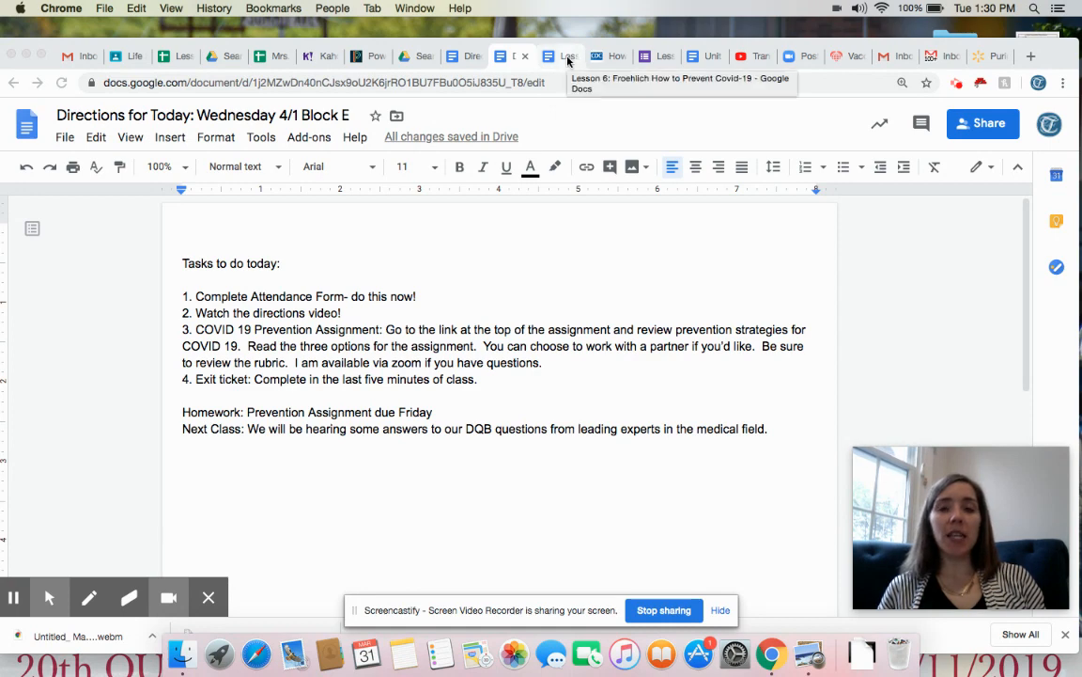
Review the CDC How to Protect Yourself page through handwashing, distancing, masks and disinfection, back to Know How it Spreads
{"action": "left_click", "coordinate": [560, 57]}
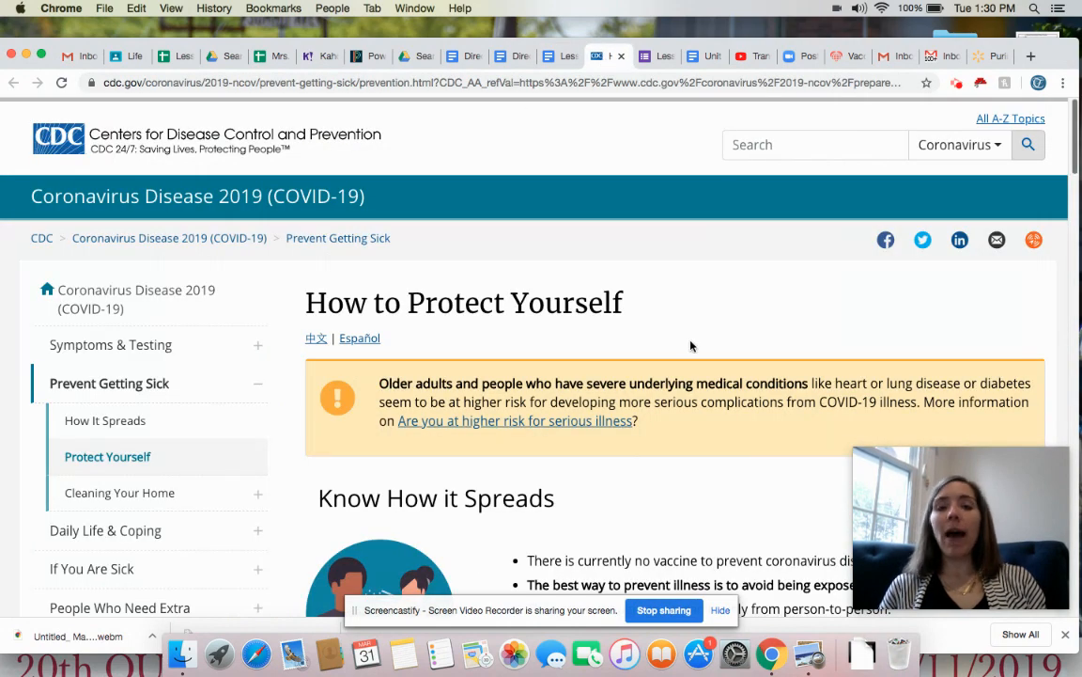
{"action": "scroll", "scroll_direction": "down", "scroll_amount": 3}
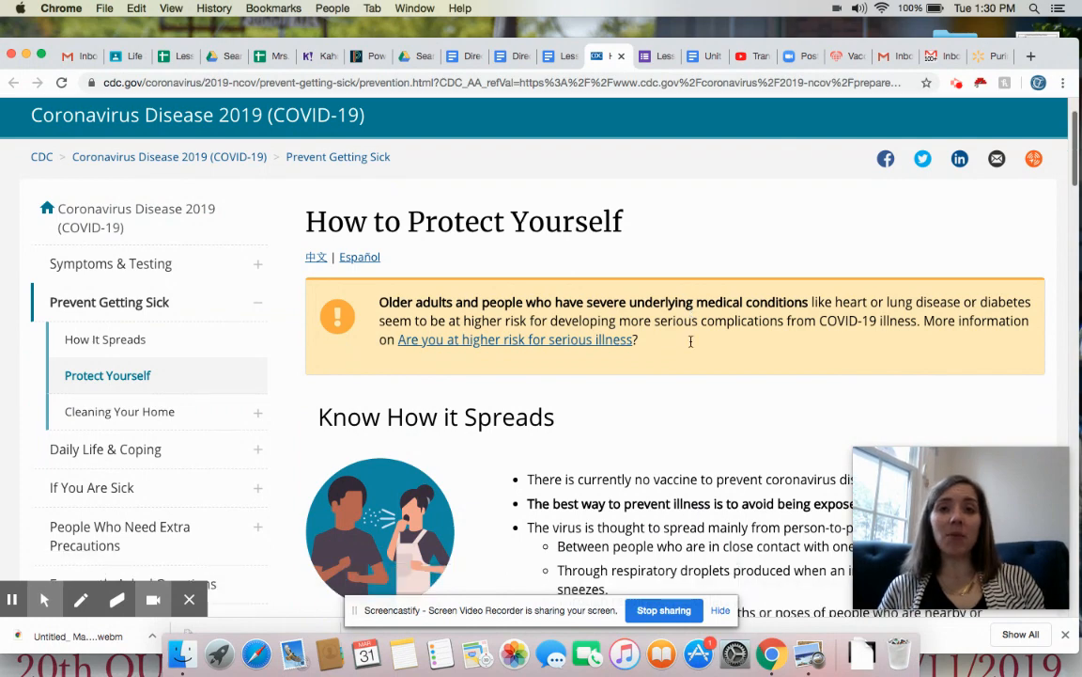
{"action": "scroll", "scroll_direction": "down", "scroll_amount": 3}
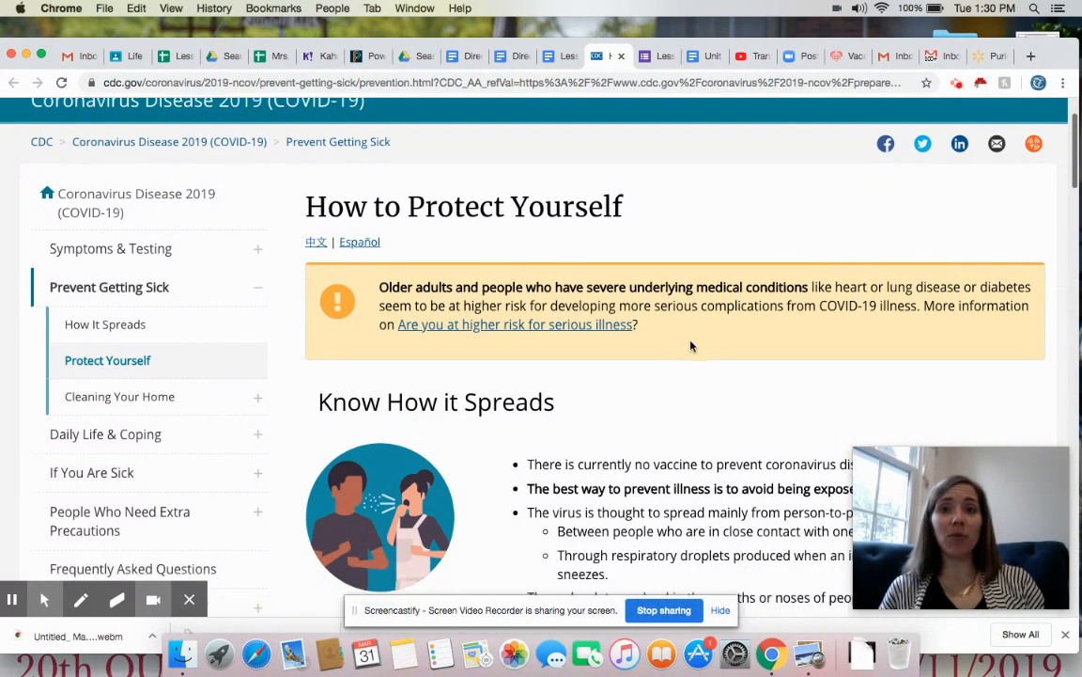
{"action": "scroll", "scroll_direction": "down", "scroll_amount": 3}
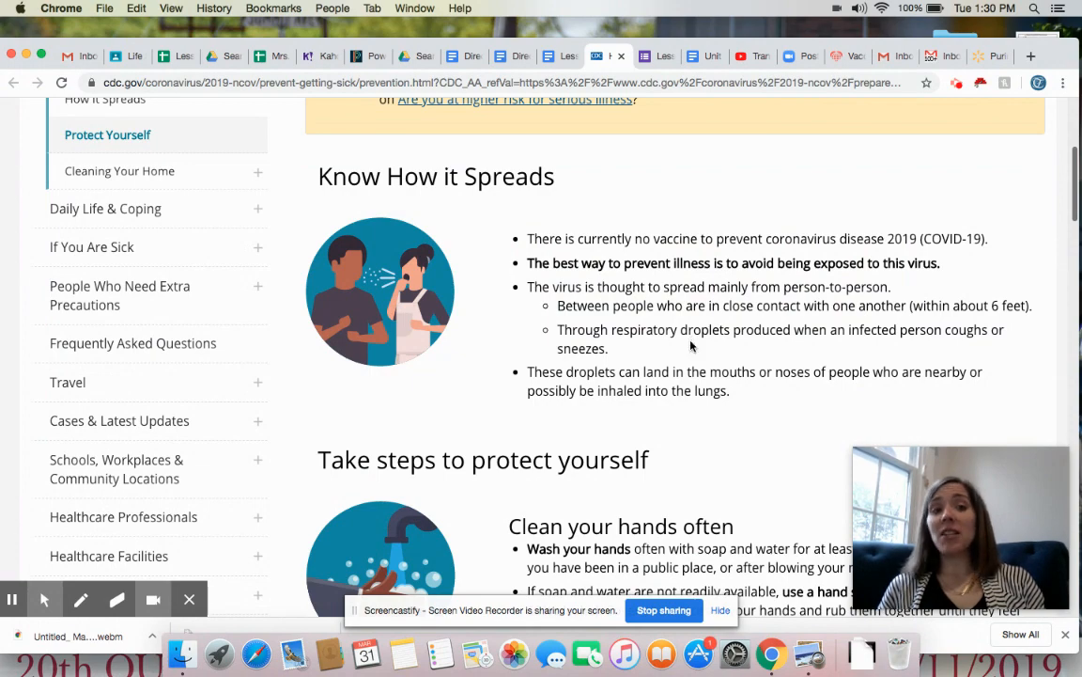
{"action": "scroll", "scroll_direction": "down", "scroll_amount": 3}
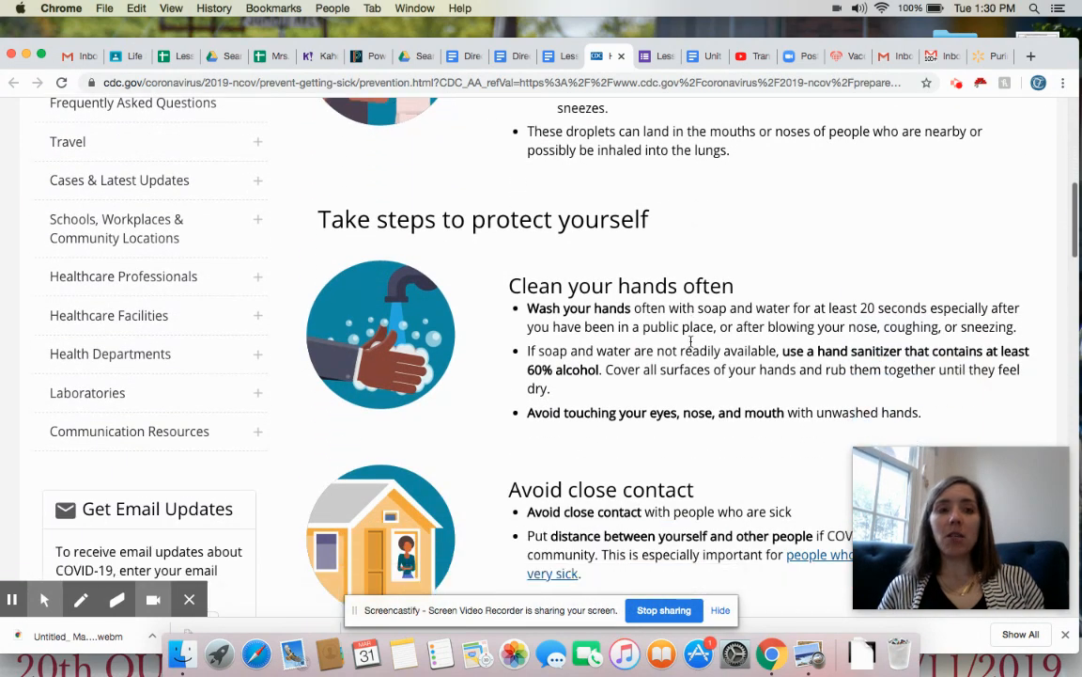
{"action": "scroll", "scroll_direction": "down", "scroll_amount": 3}
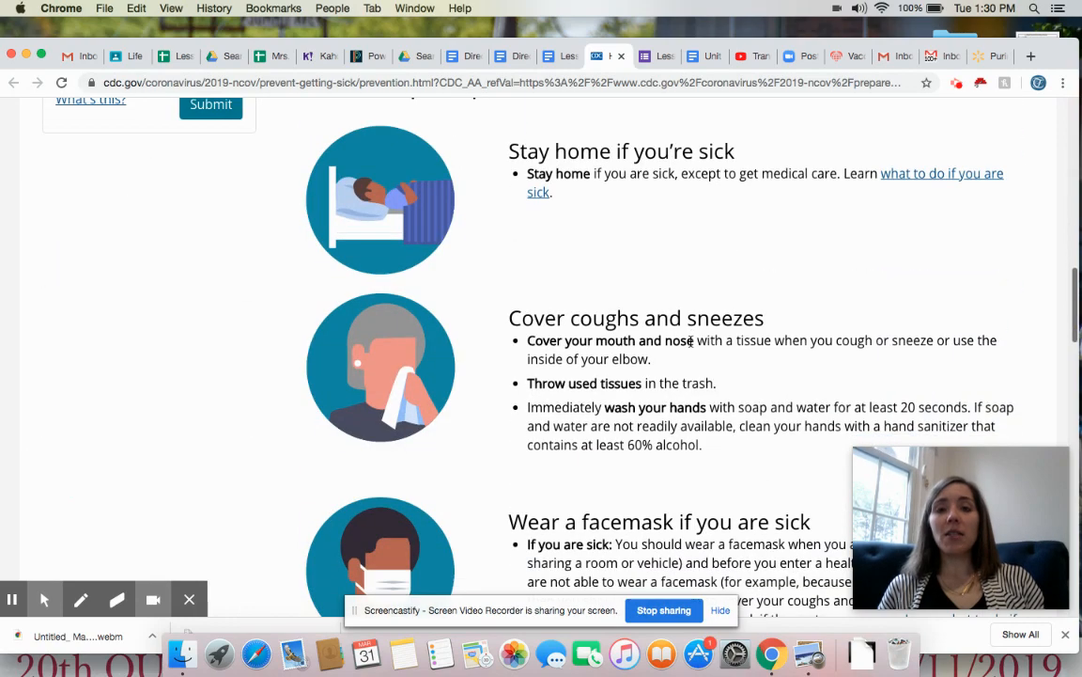
{"action": "scroll", "scroll_direction": "down", "scroll_amount": 3}
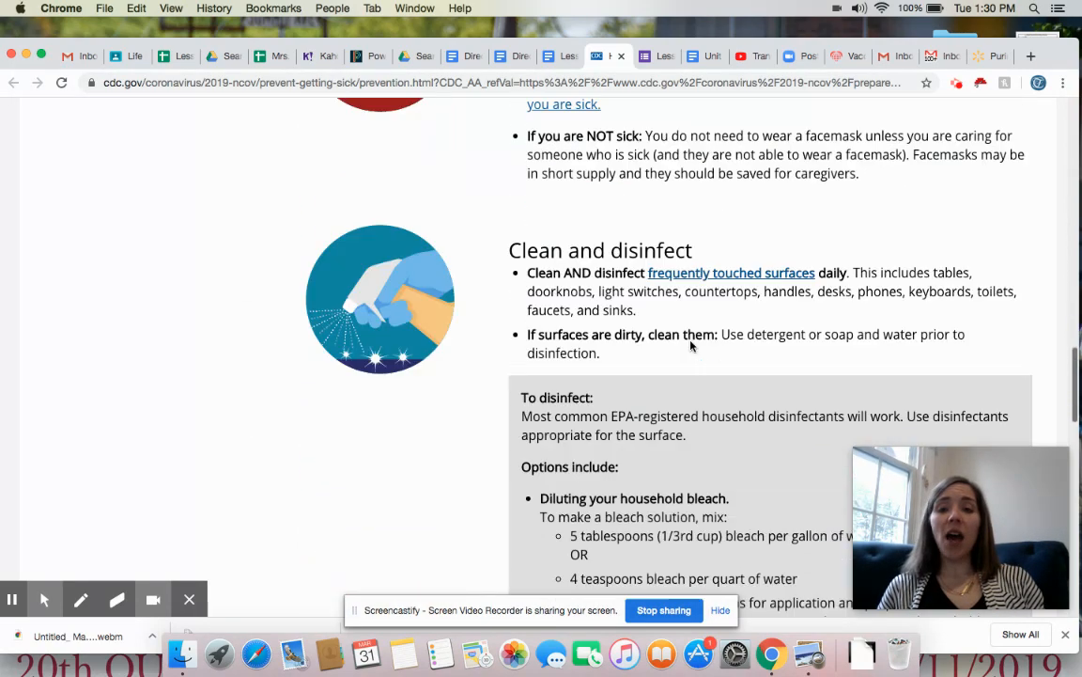
{"action": "scroll", "scroll_direction": "down", "scroll_amount": 3}
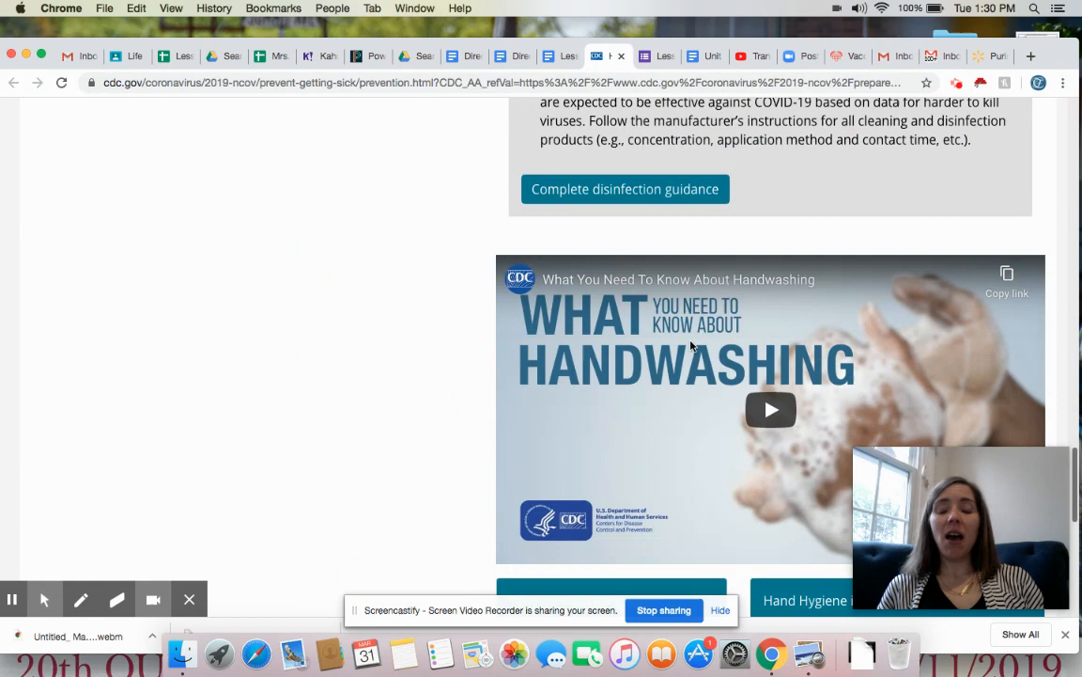
{"action": "scroll", "scroll_direction": "down", "scroll_amount": 3}
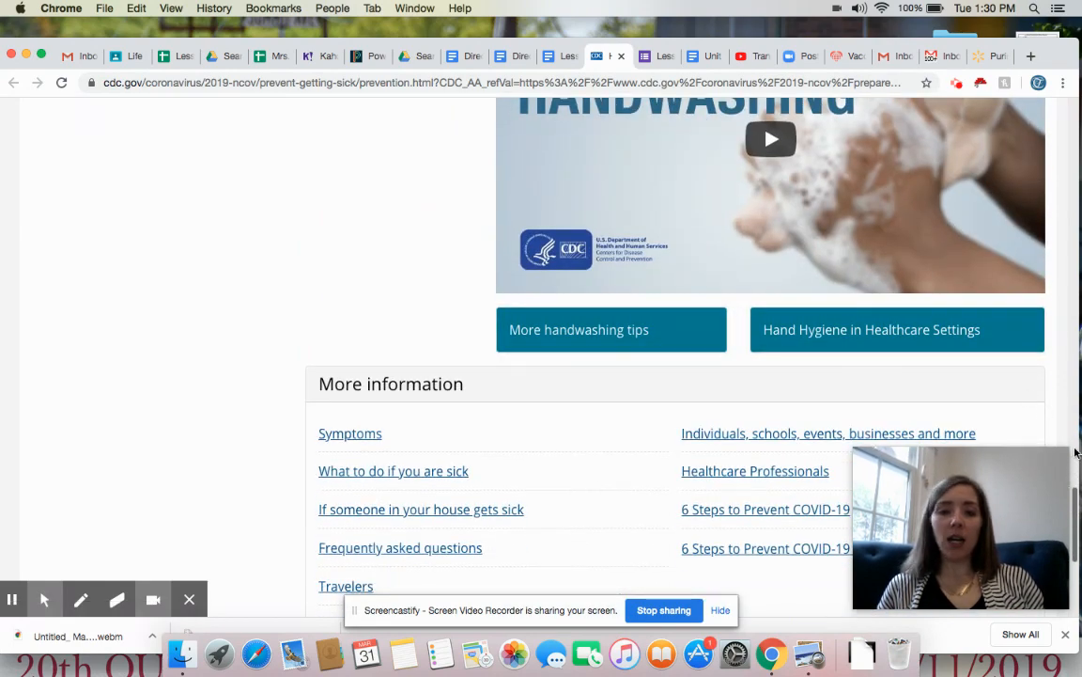
{"action": "scroll", "scroll_direction": "up", "scroll_amount": 3}
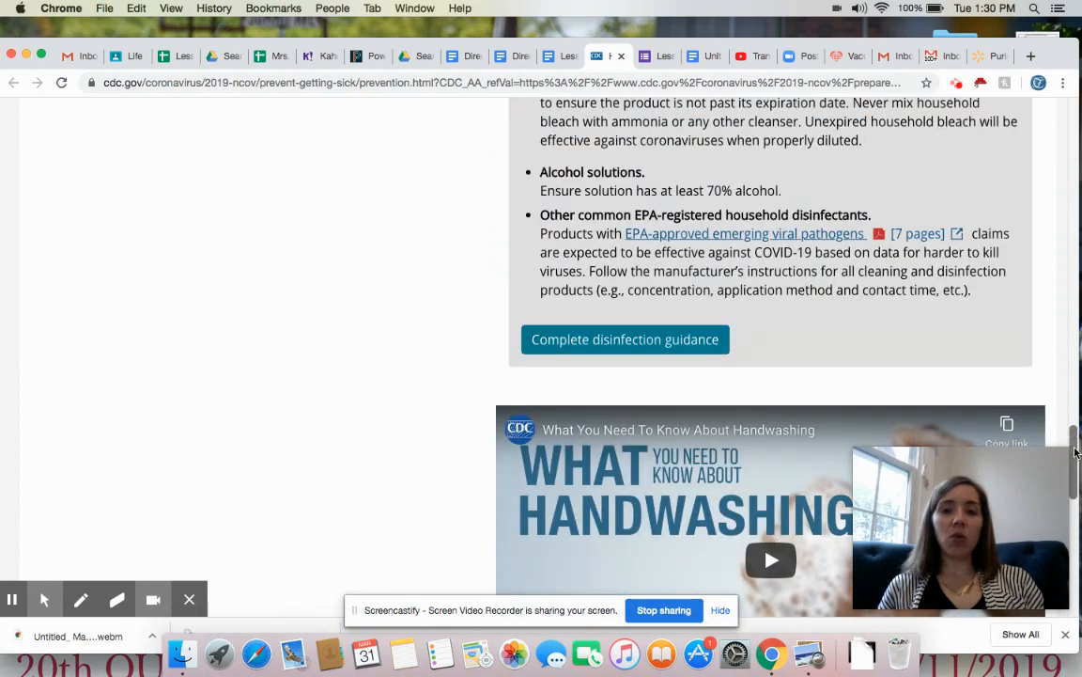
{"action": "scroll", "scroll_direction": "up", "scroll_amount": 3}
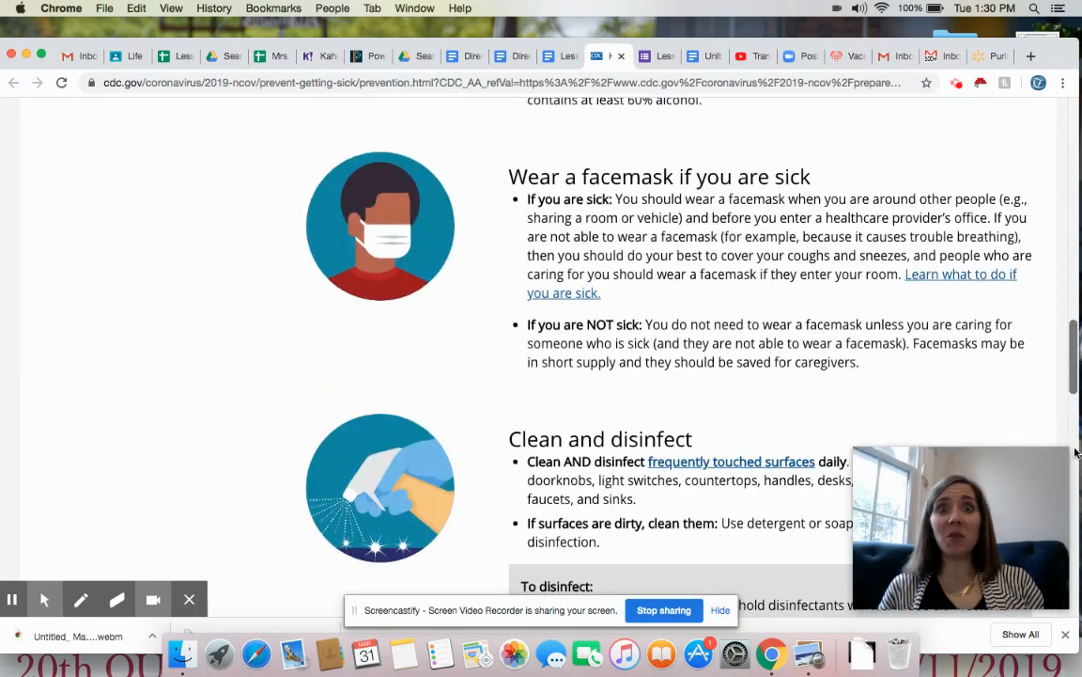
{"action": "scroll", "scroll_direction": "up", "scroll_amount": 3}
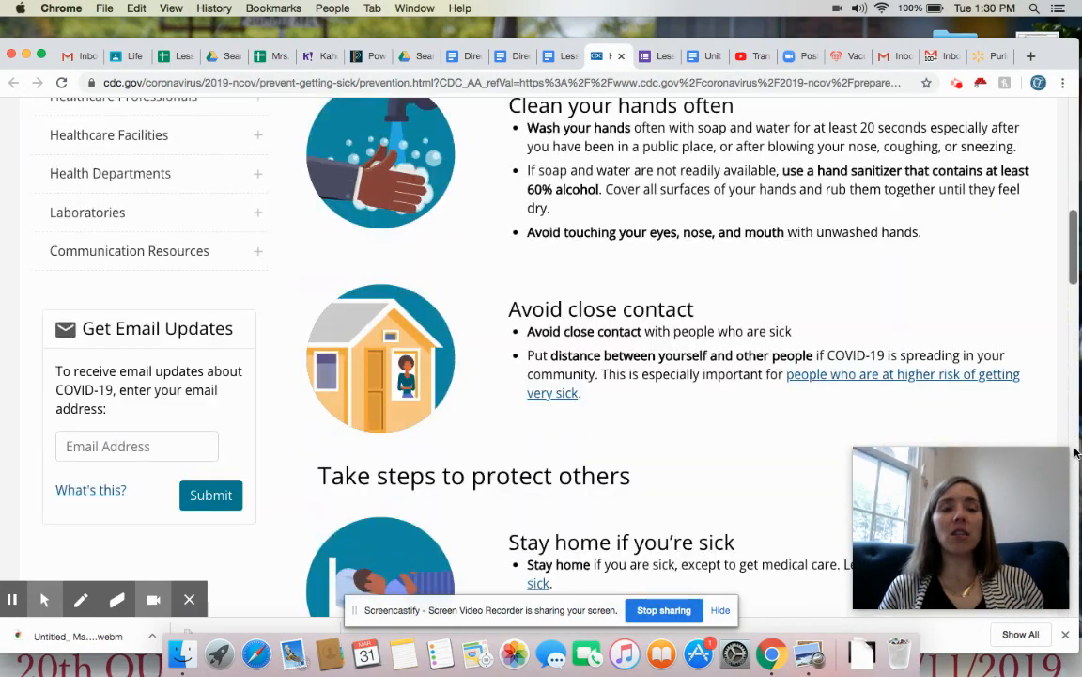
{"action": "scroll", "scroll_direction": "up", "scroll_amount": 3}
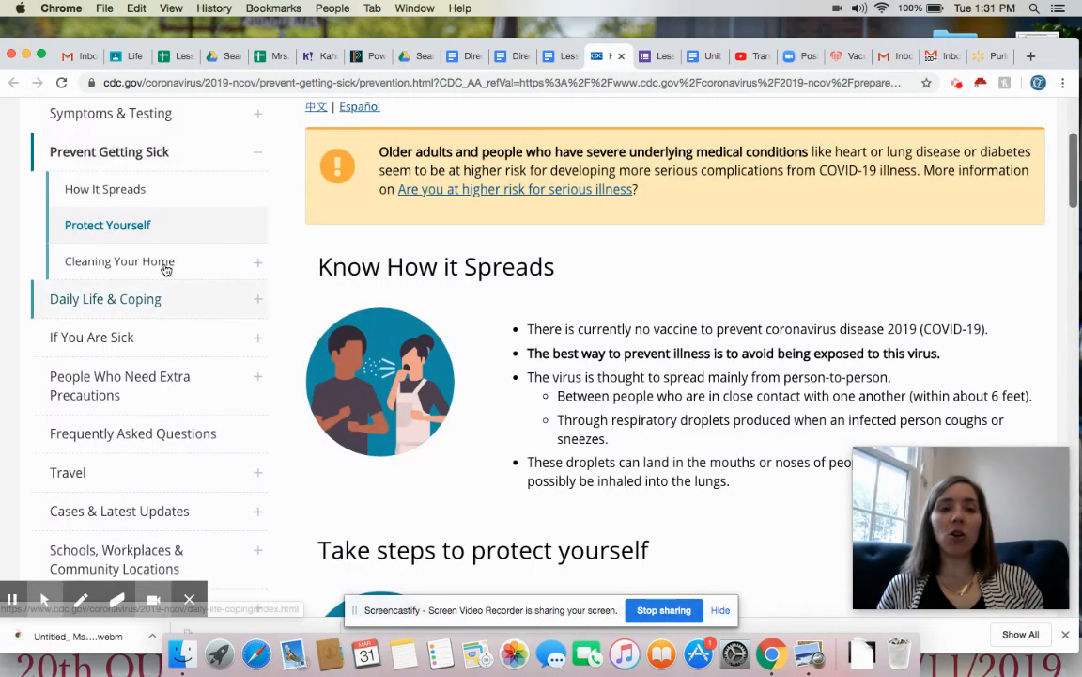
Visit the CDC Cleaning And Disinfecting Your Home page, then return to the Lesson 6 assignment doc
{"action": "left_click", "coordinate": [120, 262]}
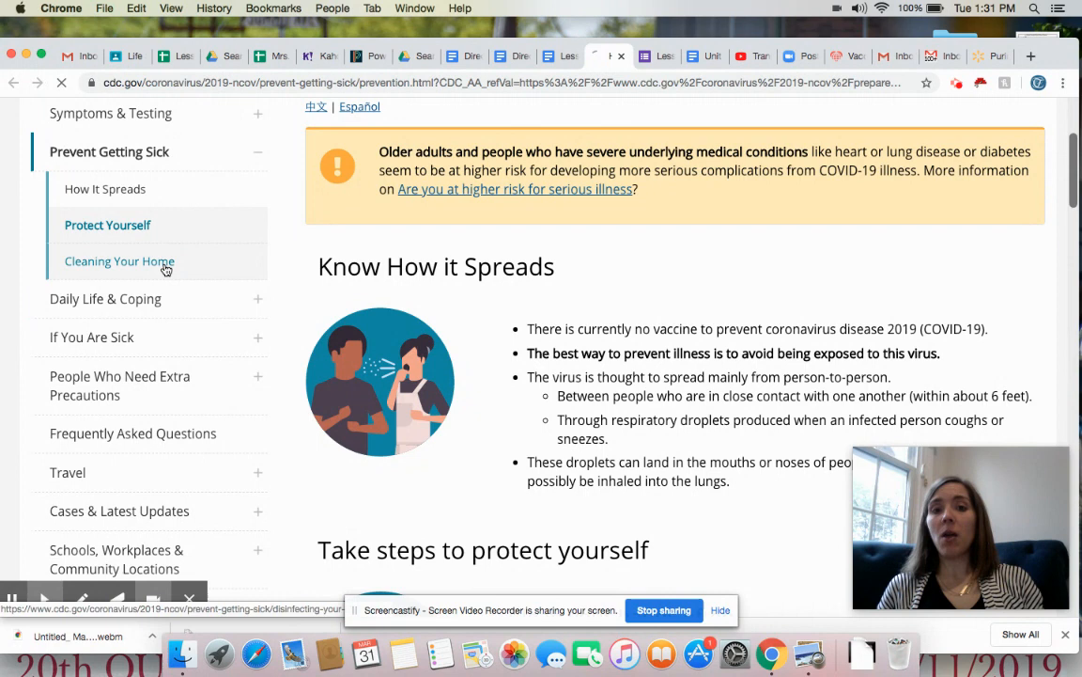
{"action": "left_click", "coordinate": [120, 261]}
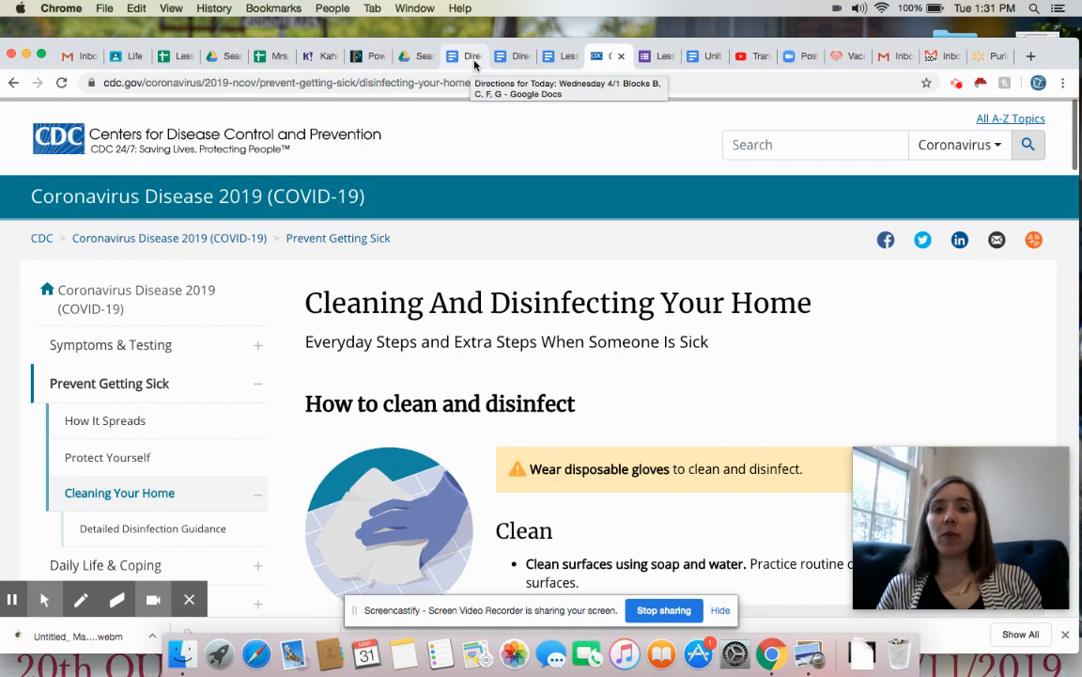
{"action": "left_click", "coordinate": [560, 57]}
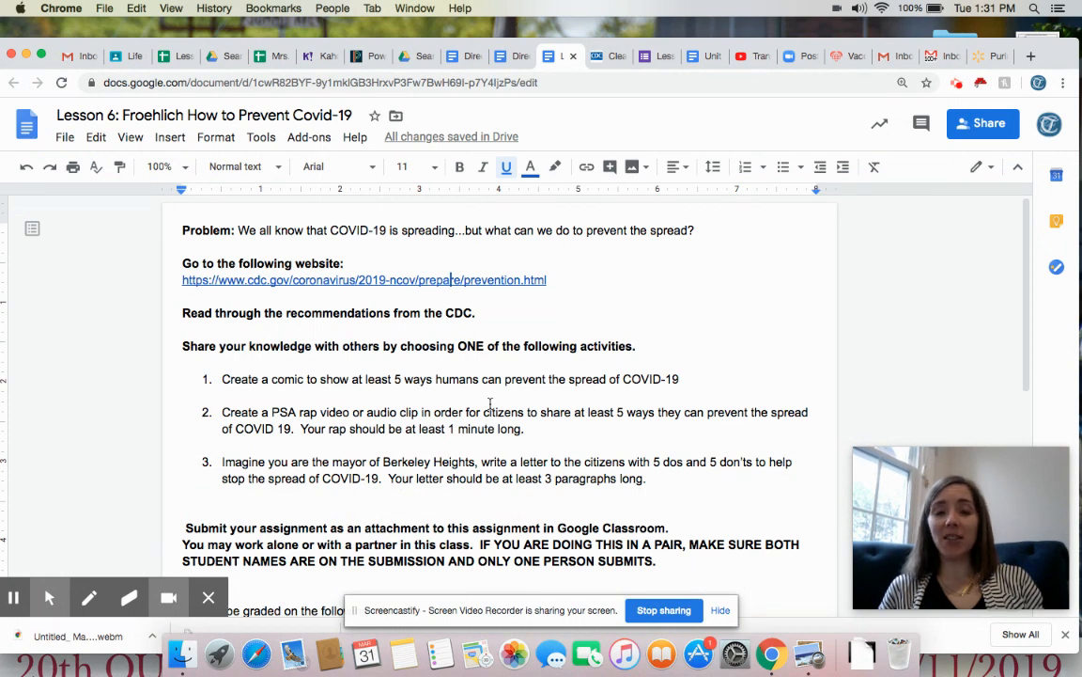
{"action": "mouse_move", "coordinate": [349, 369]}
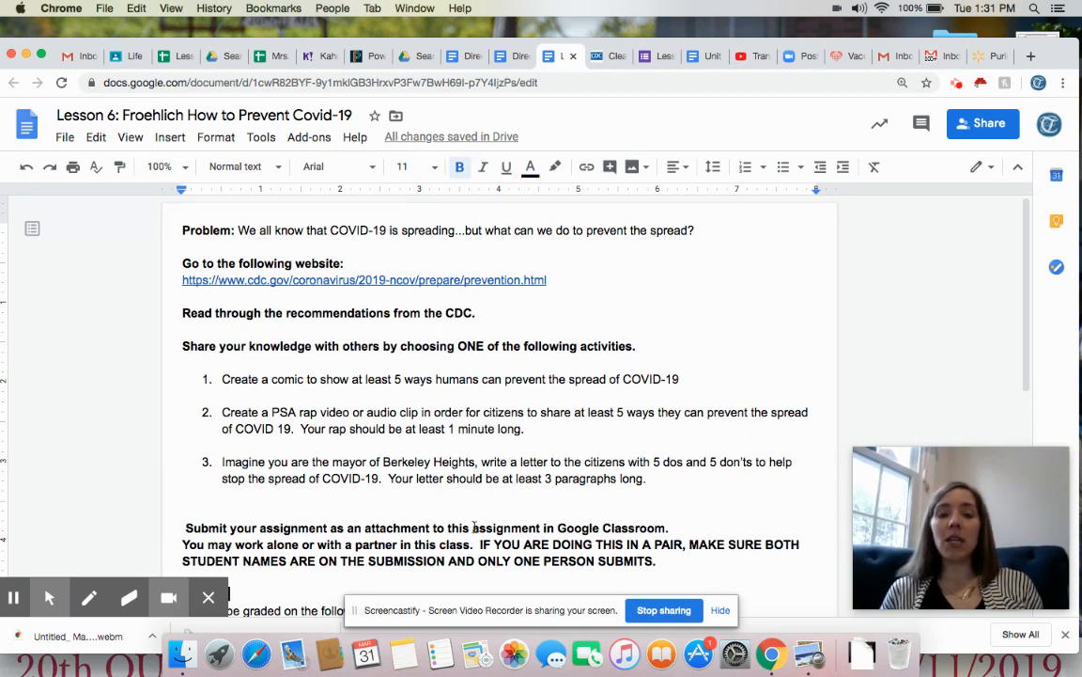
{"action": "mouse_move", "coordinate": [1028, 353]}
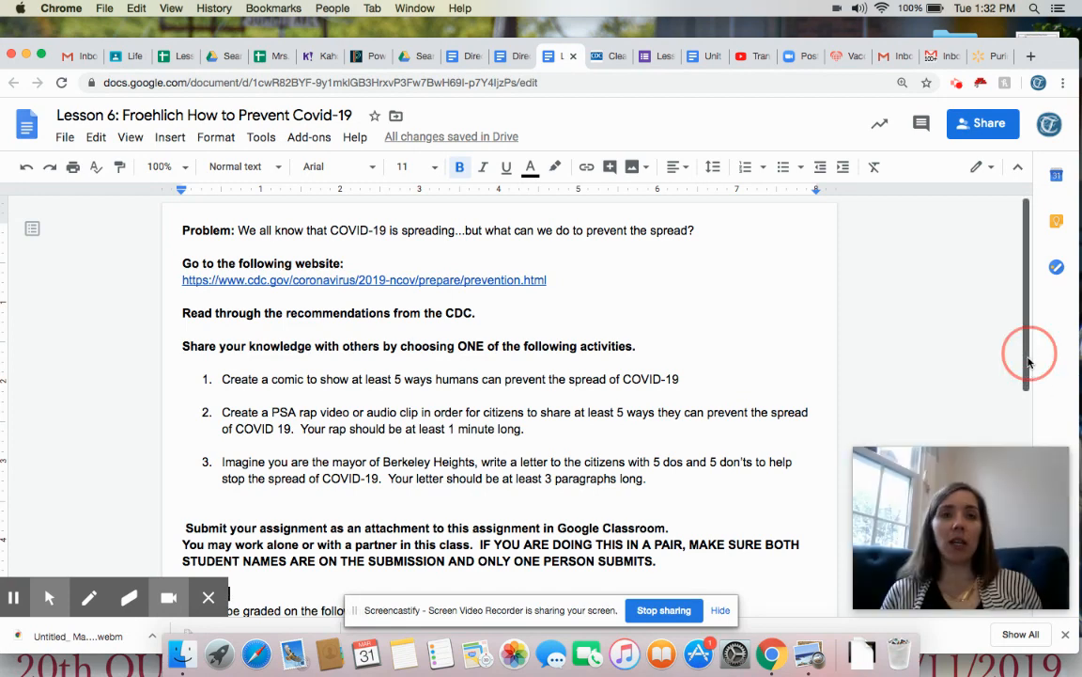
Show the Lesson 6 rubric: Content up to 10 points, Creativity and Task completion 5 each
{"action": "scroll", "scroll_direction": "down", "scroll_amount": 3}
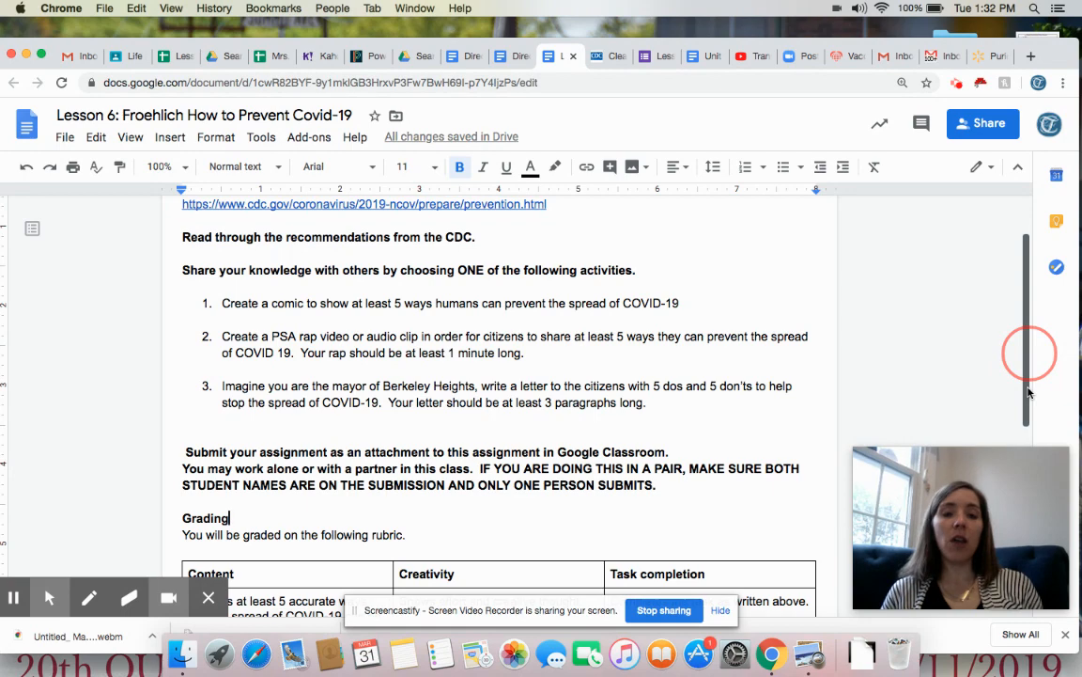
{"action": "scroll", "scroll_direction": "down", "scroll_amount": 3}
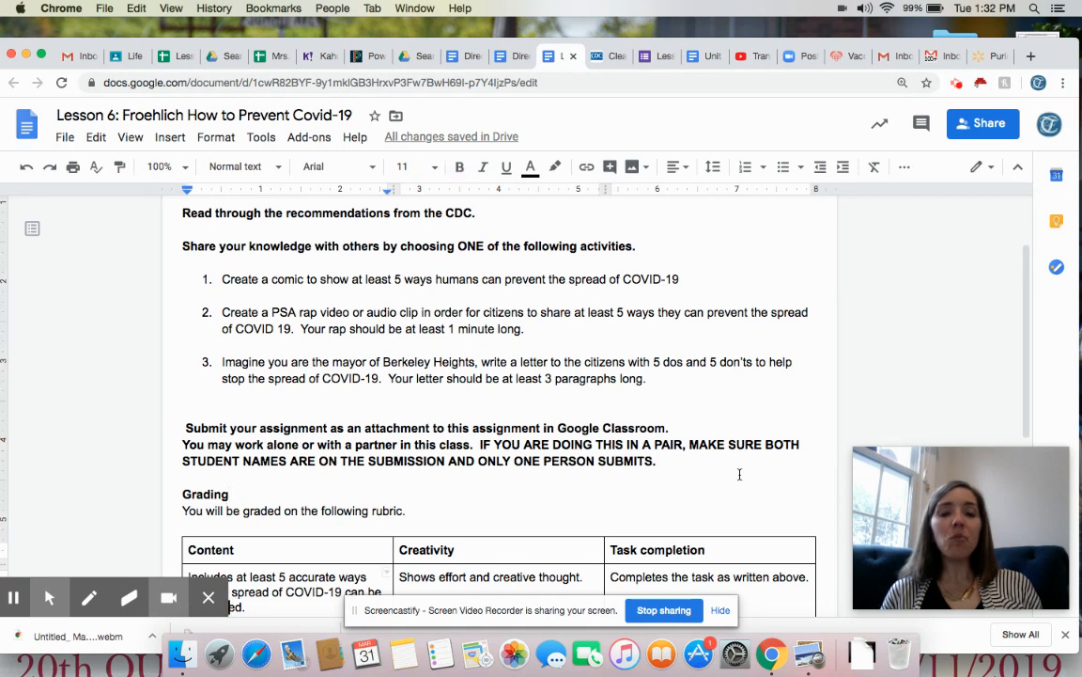
{"action": "scroll", "scroll_direction": "down", "scroll_amount": 3}
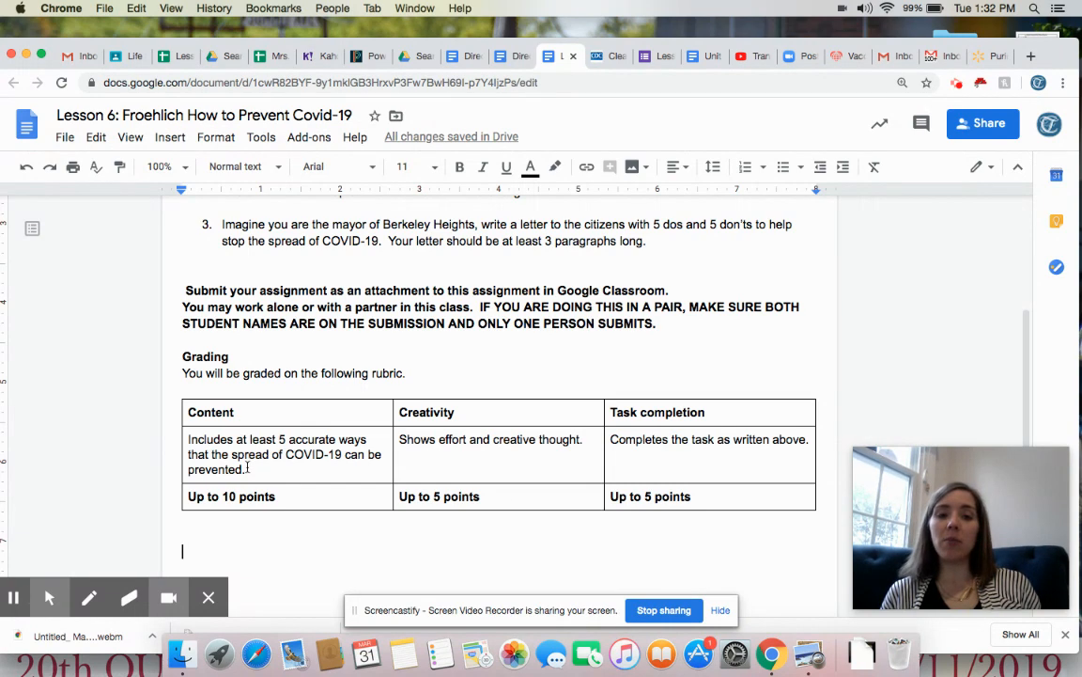
{"action": "mouse_move", "coordinate": [432, 464]}
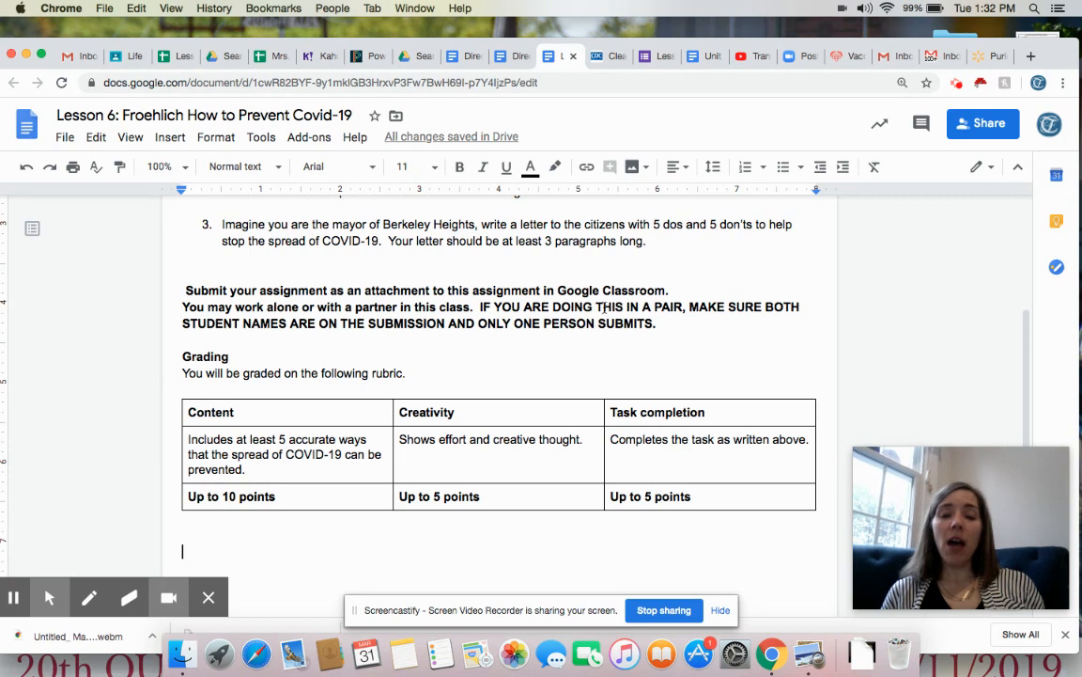
{"action": "mouse_move", "coordinate": [575, 175]}
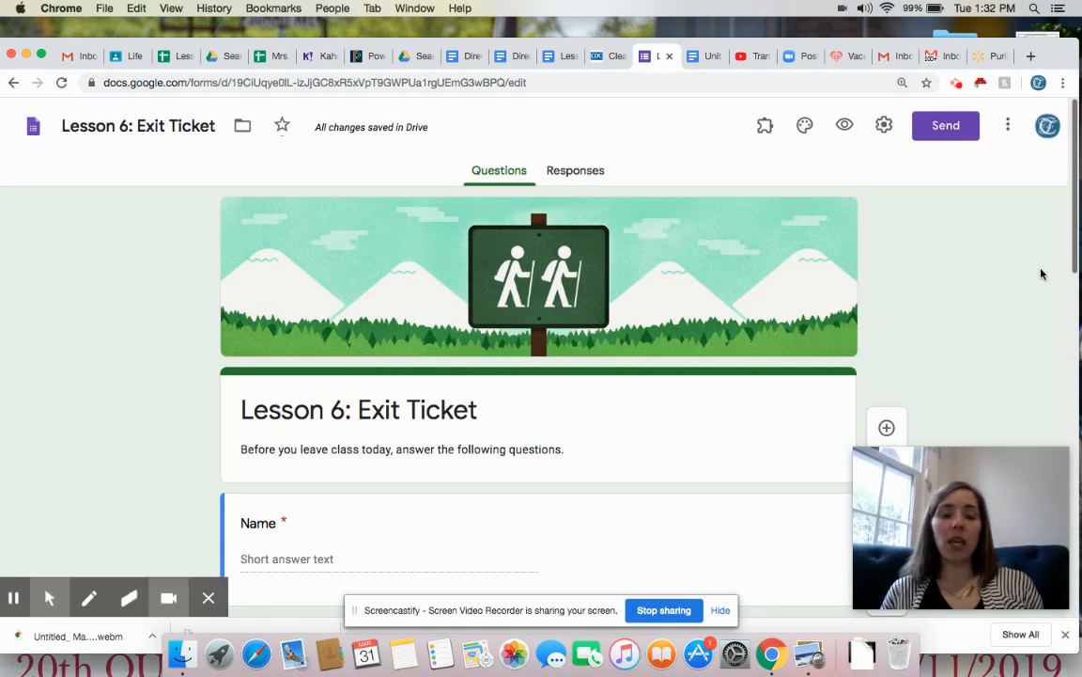
Go through the Exit Ticket's name, block, secret word, activity and partner questions
{"action": "scroll", "scroll_direction": "down", "scroll_amount": 3}
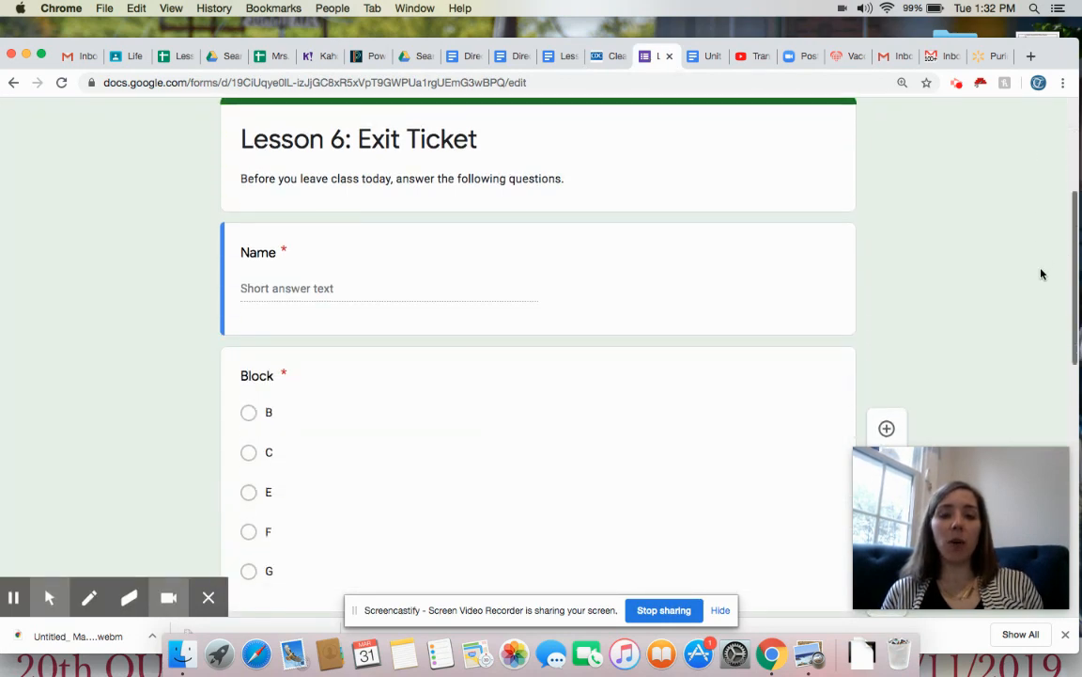
{"action": "scroll", "scroll_direction": "down", "scroll_amount": 3}
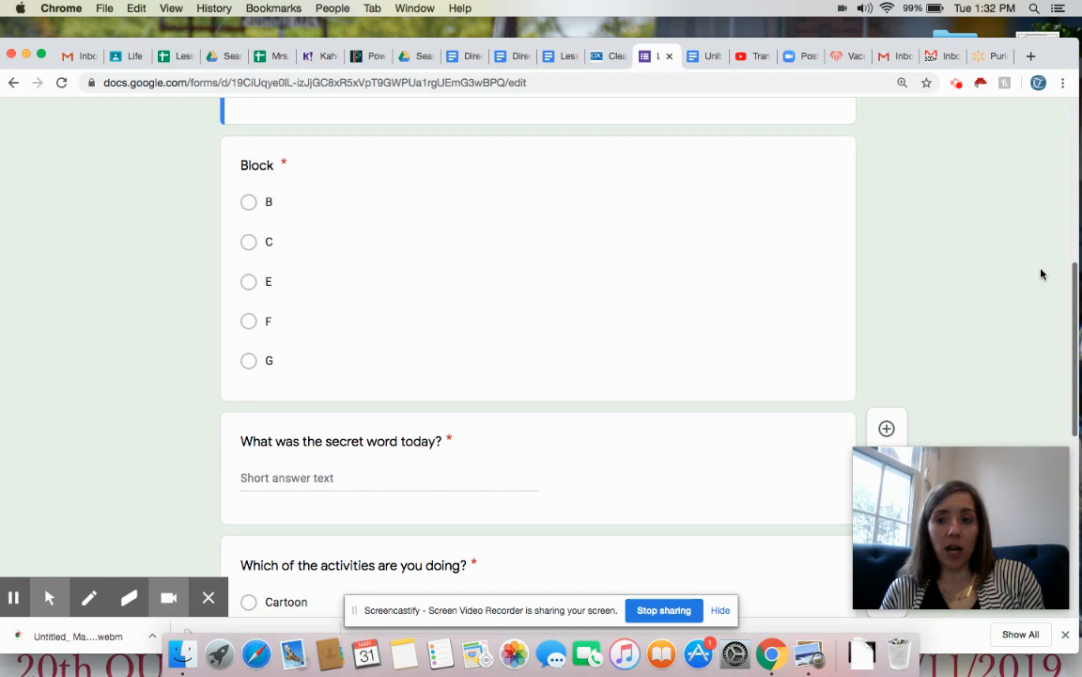
{"action": "scroll", "scroll_direction": "down", "scroll_amount": 3}
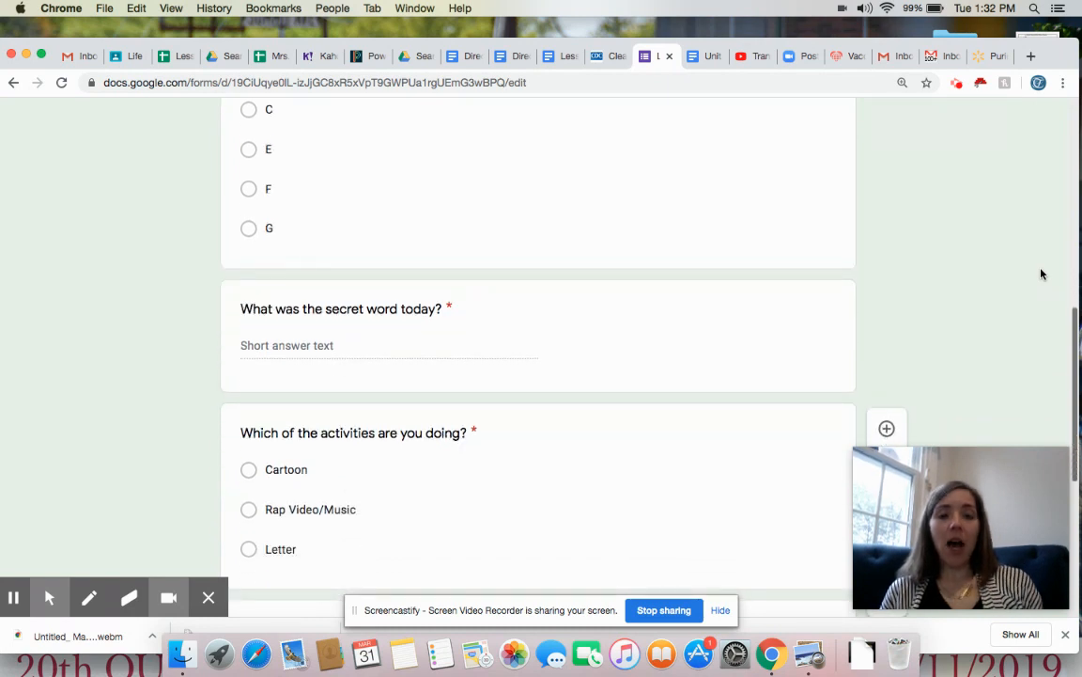
{"action": "scroll", "scroll_direction": "down", "scroll_amount": 3}
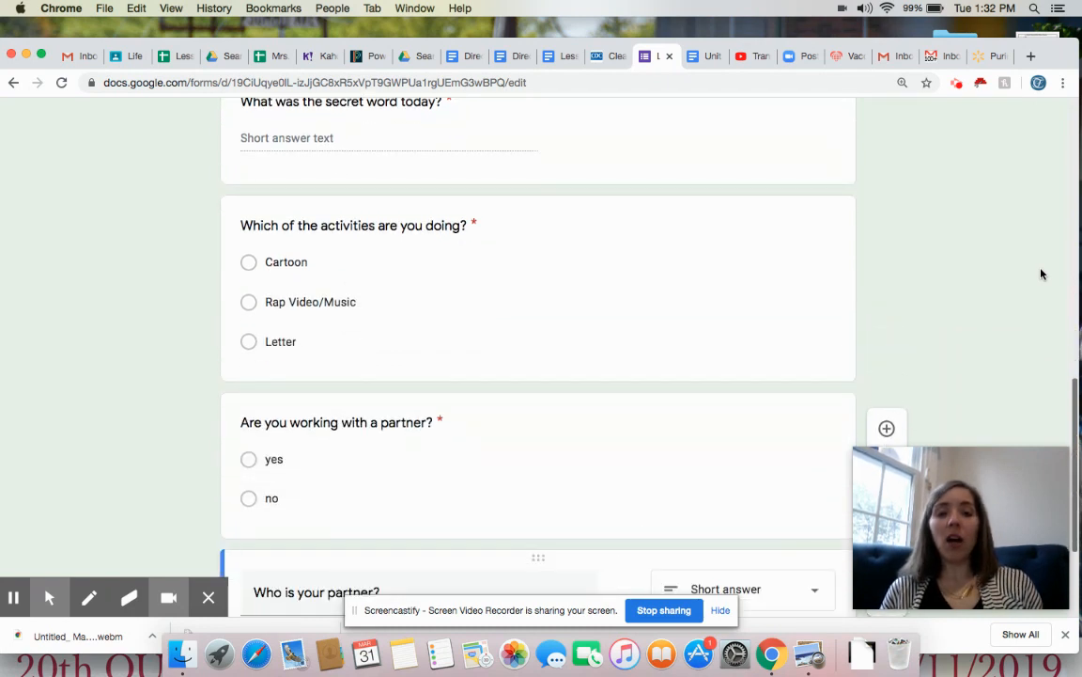
{"action": "scroll", "scroll_direction": "down", "scroll_amount": 3}
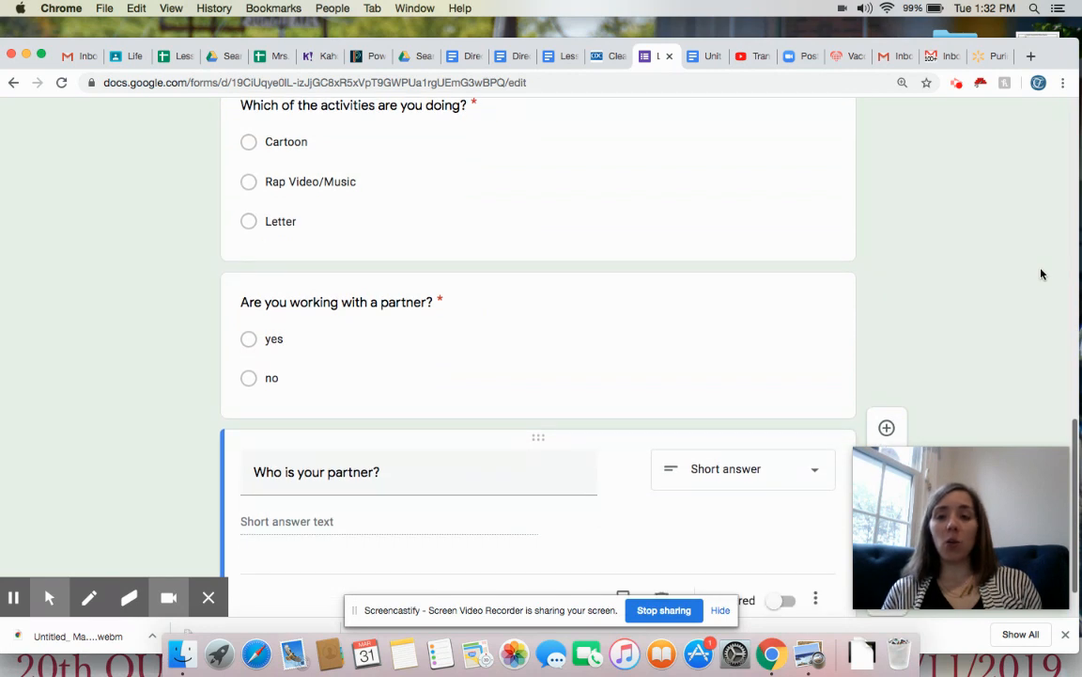